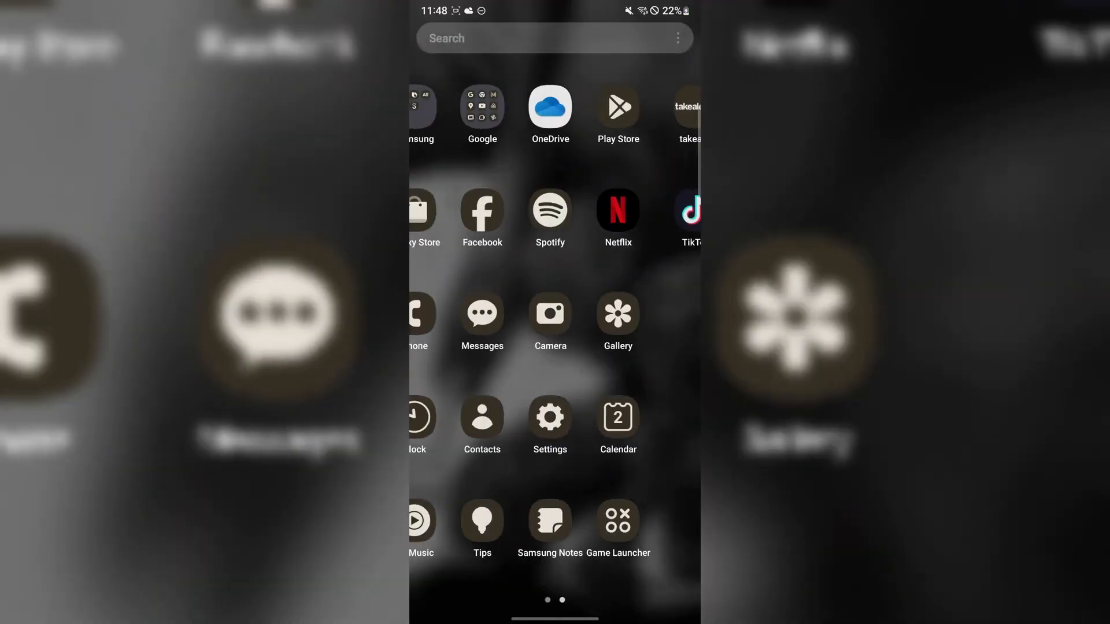
# Open the MediaFire page for the krnl_vng_release APK (197.41 MB) in Chrome
pyautogui.click(481, 110)
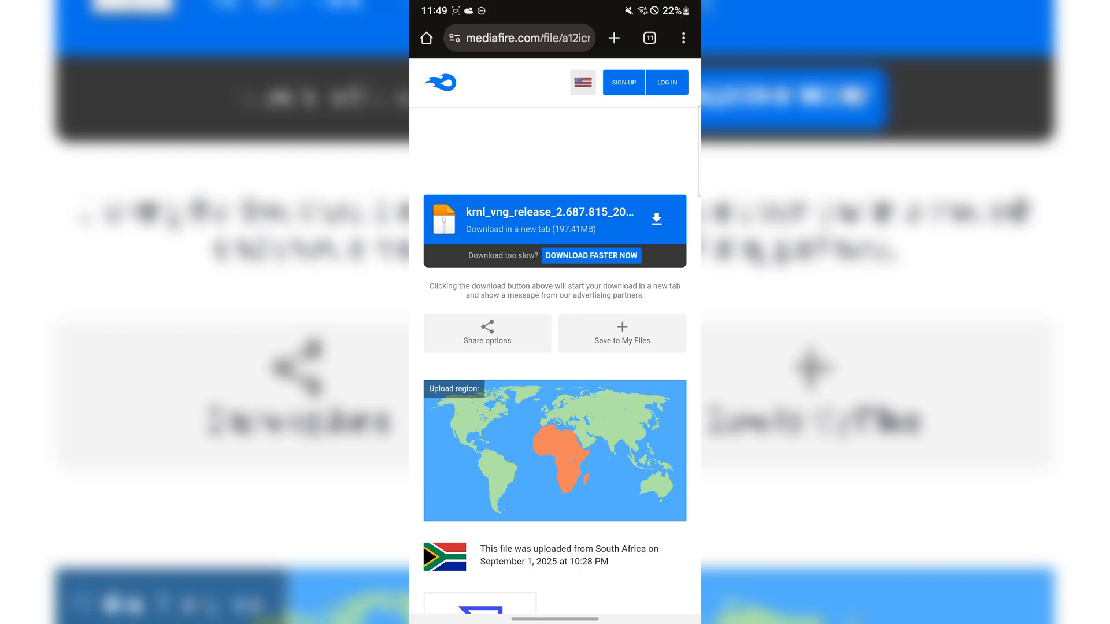
# Start downloading the 197.41 MB Krnl release file from MediaFire
pyautogui.click(654, 219)
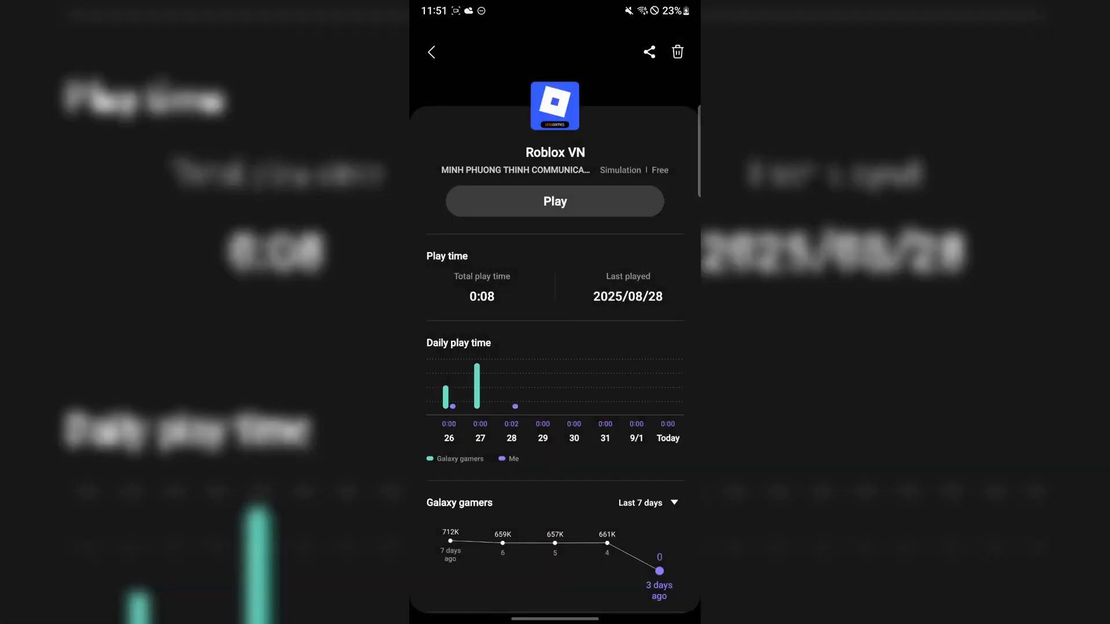
# Leave the Roblox VN Game Launcher page and return to Chrome showing the file downloaded
pyautogui.click(676, 51)
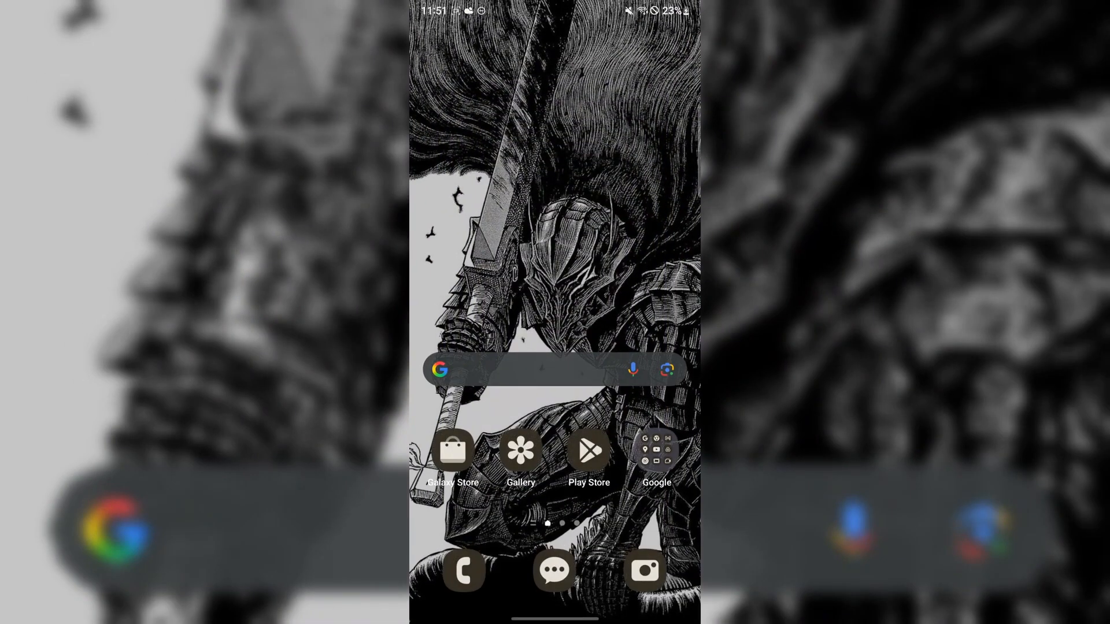
pyautogui.click(656, 451)
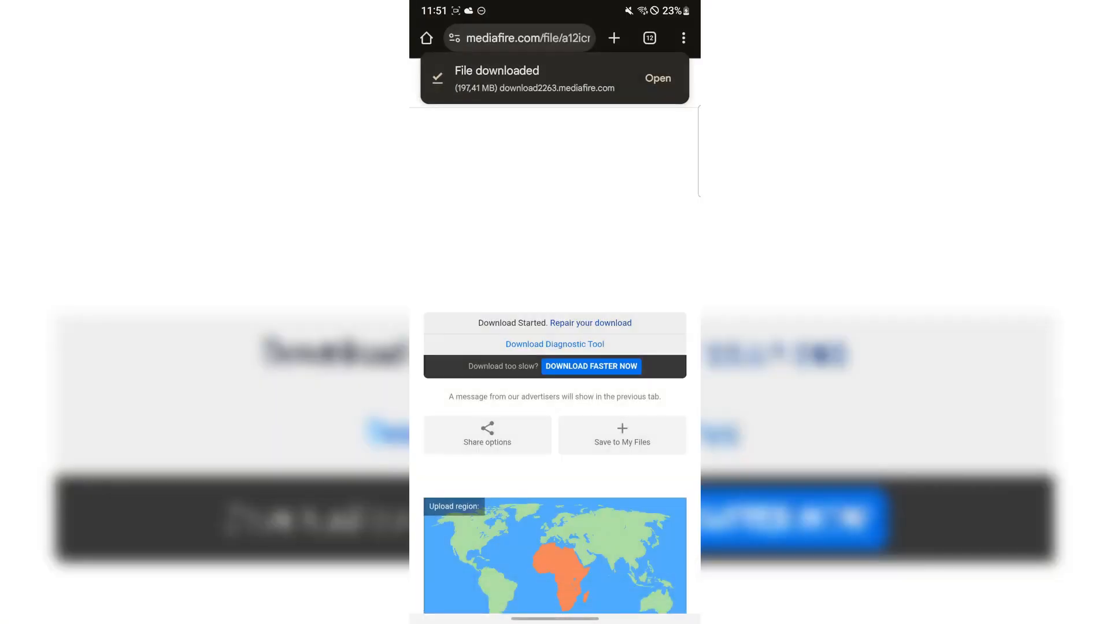
# Open the downloaded Krnl APK and install it as Roblox VN
pyautogui.click(657, 78)
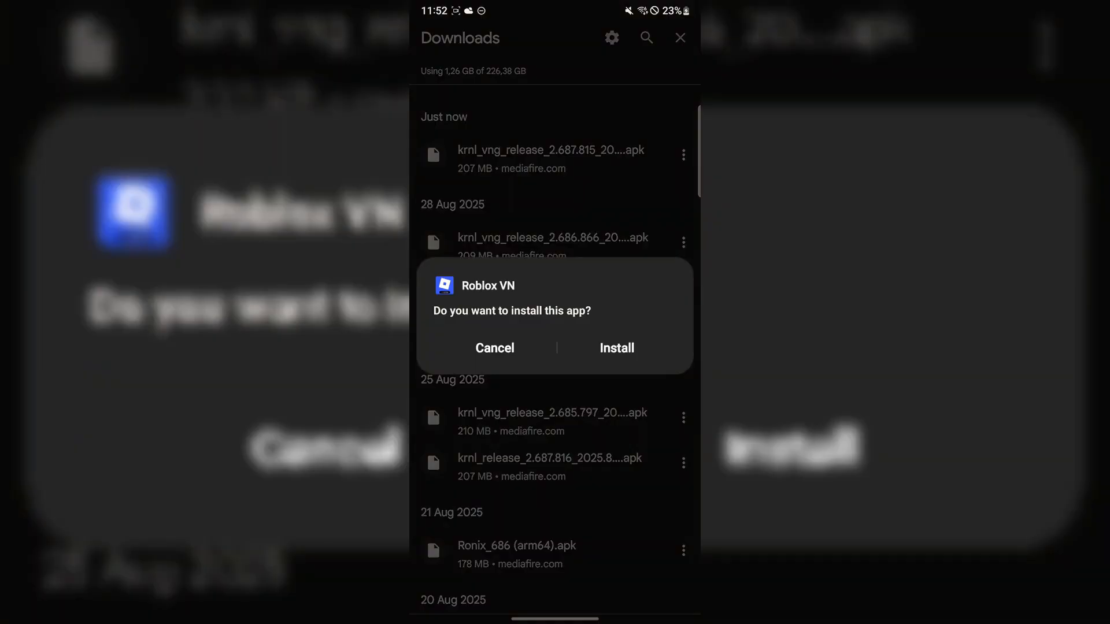
pyautogui.click(617, 349)
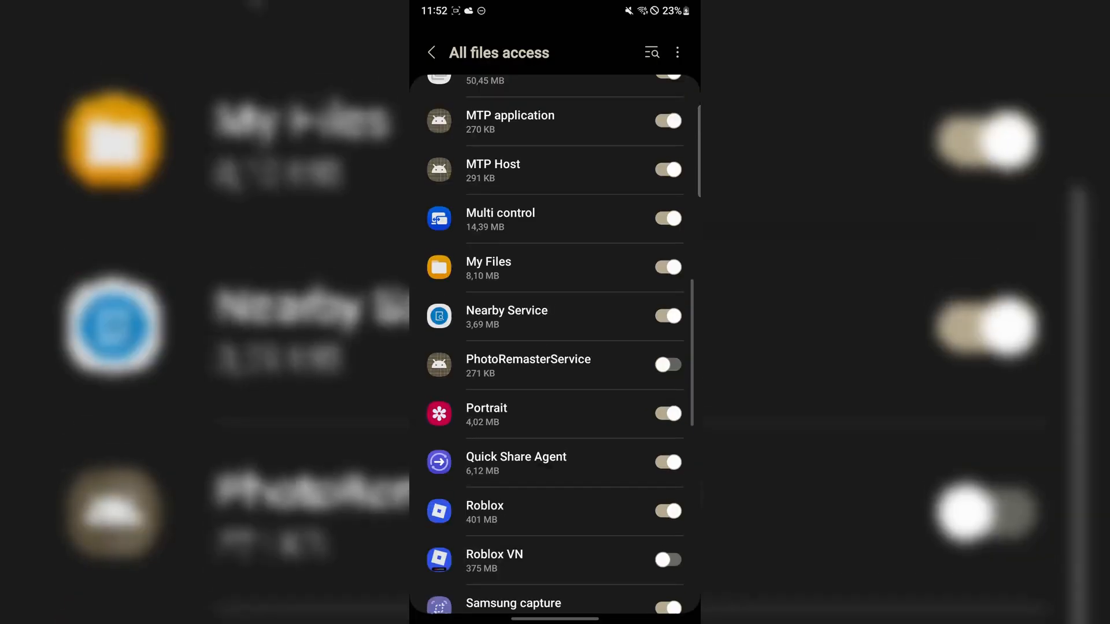
# Allow Roblox VN all-files access in Android Settings
pyautogui.scroll(-3)
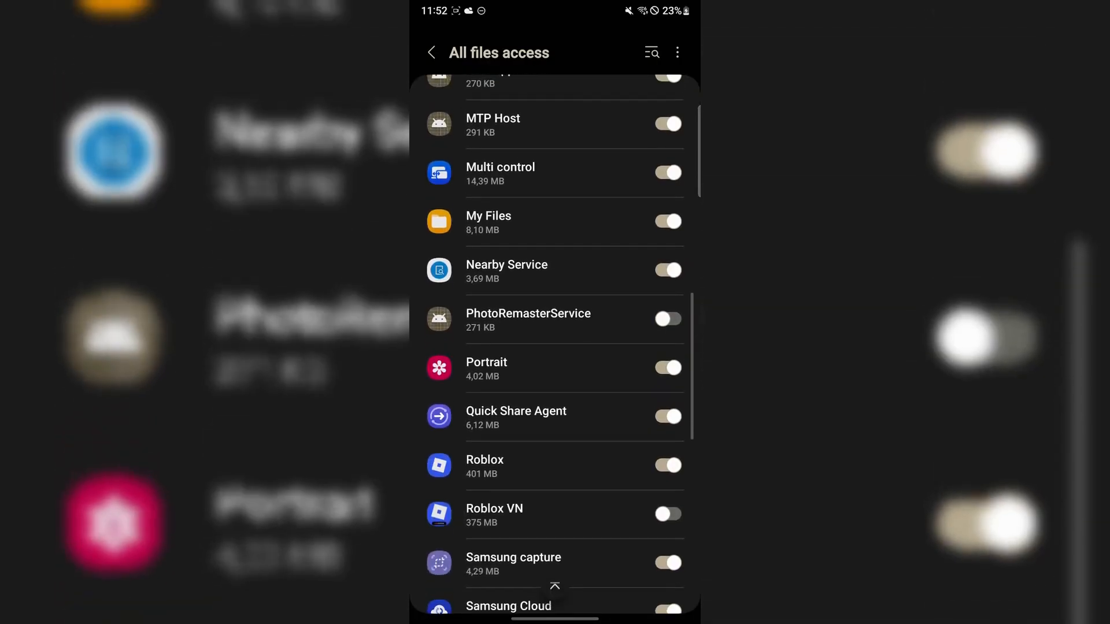
pyautogui.click(666, 513)
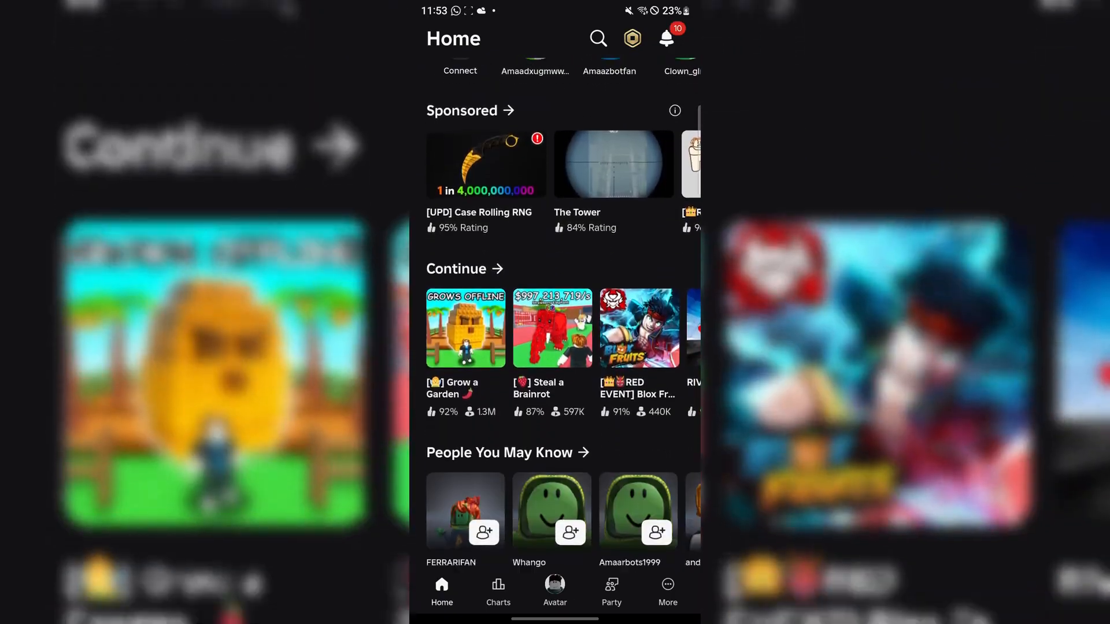
# Launch Grow a Garden from Continue and bring up the Welcome to Krnl key dialog
pyautogui.scroll(-3)
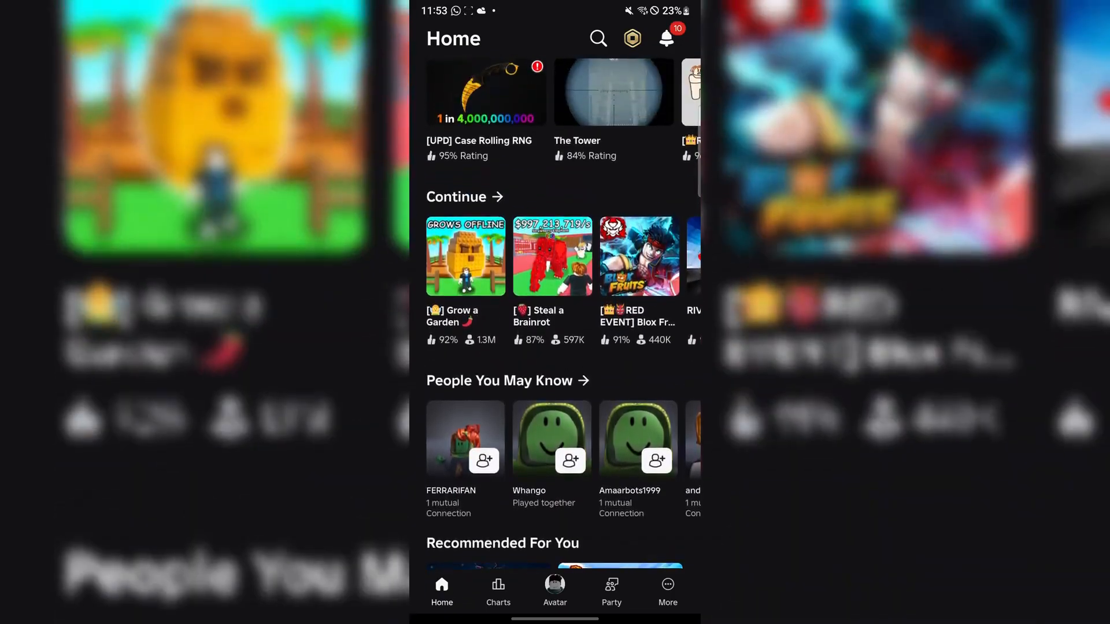
pyautogui.scroll(-3)
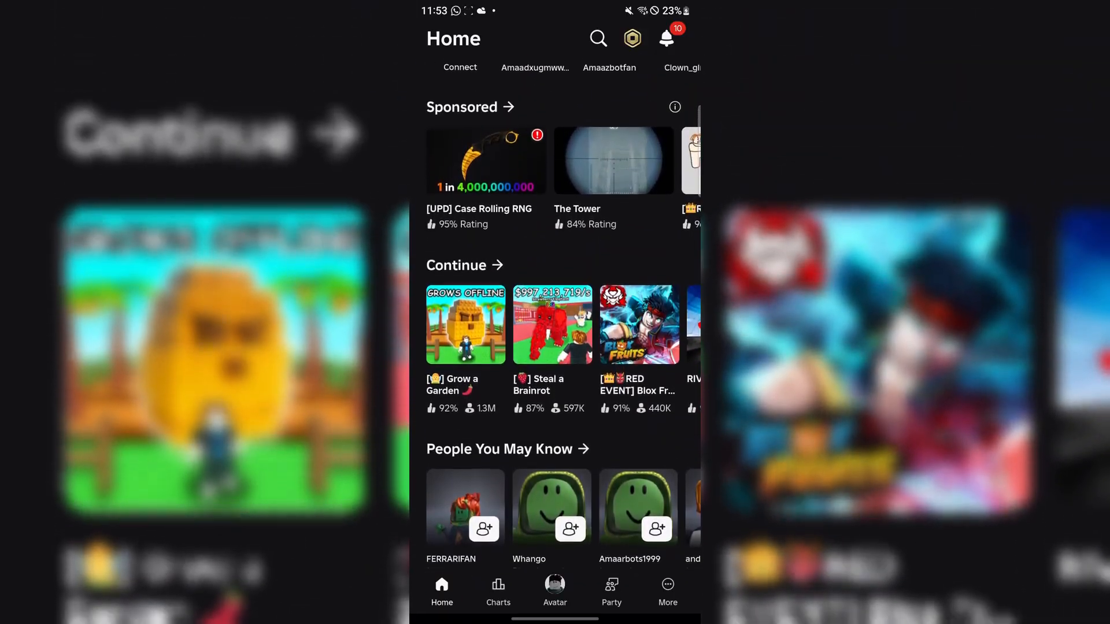
pyautogui.click(465, 324)
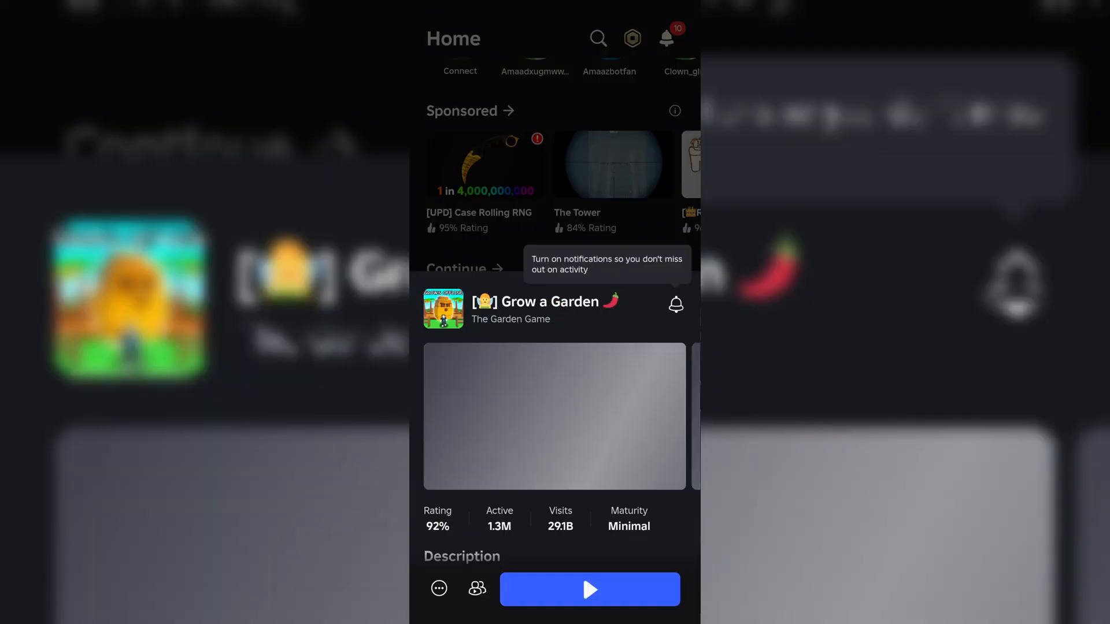
pyautogui.click(589, 590)
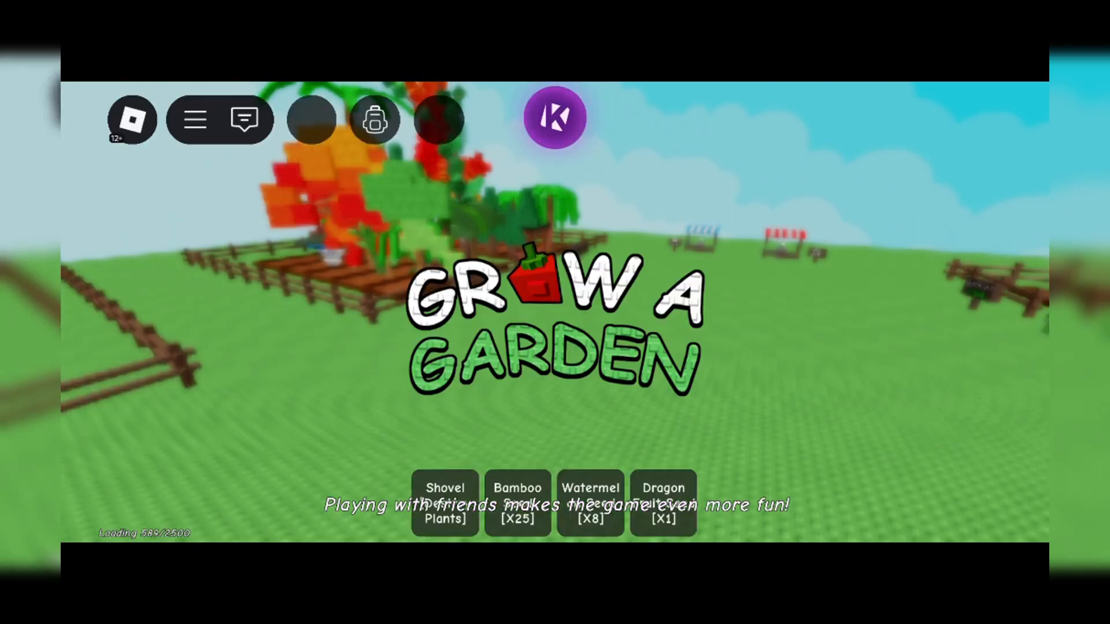
pyautogui.click(554, 117)
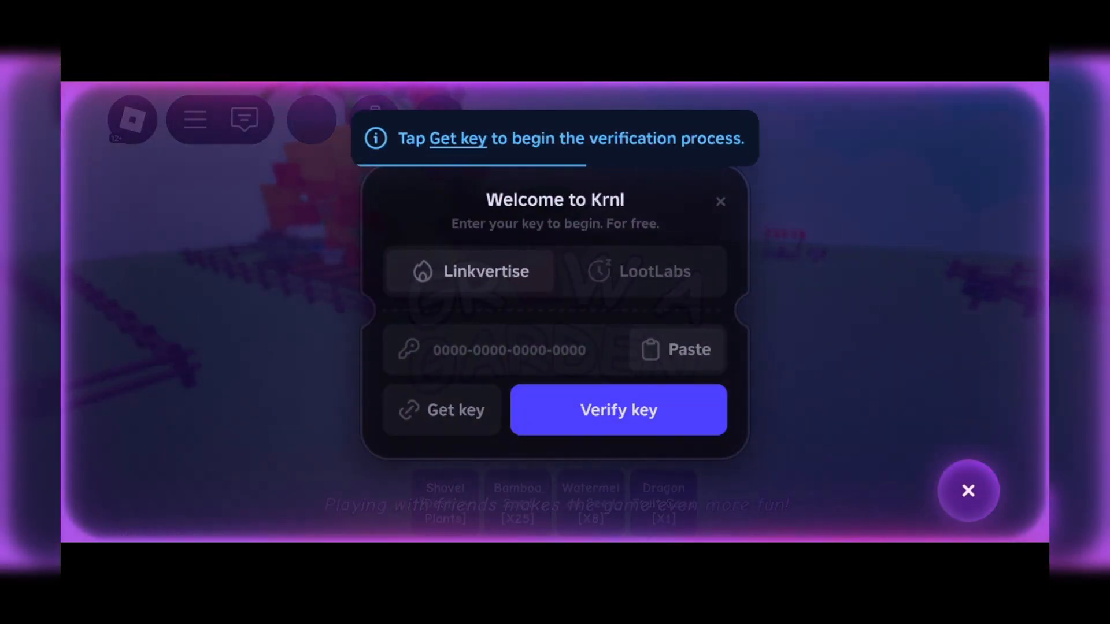